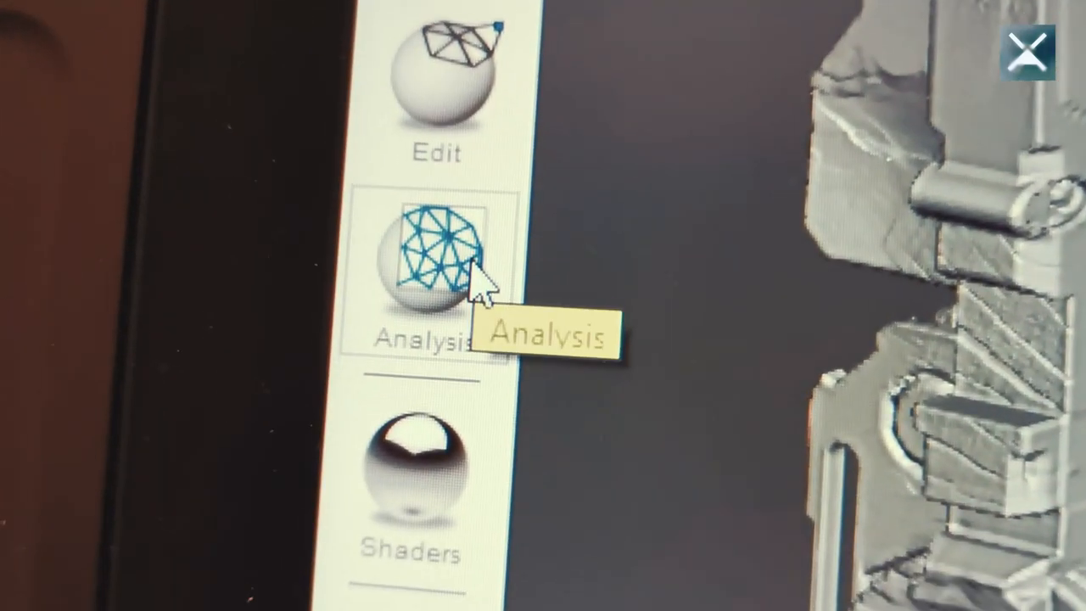
Run the Stability analysis from the Analysis tools to read the model's surface area.
{"action": "left_click", "coordinate": [434, 271]}
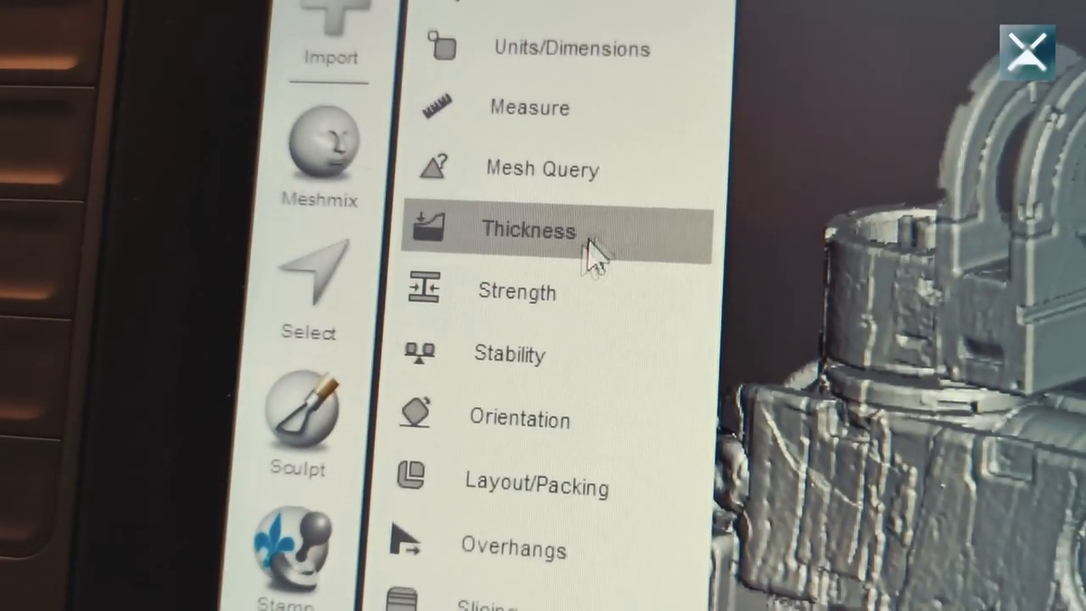
{"action": "mouse_move", "coordinate": [496, 355]}
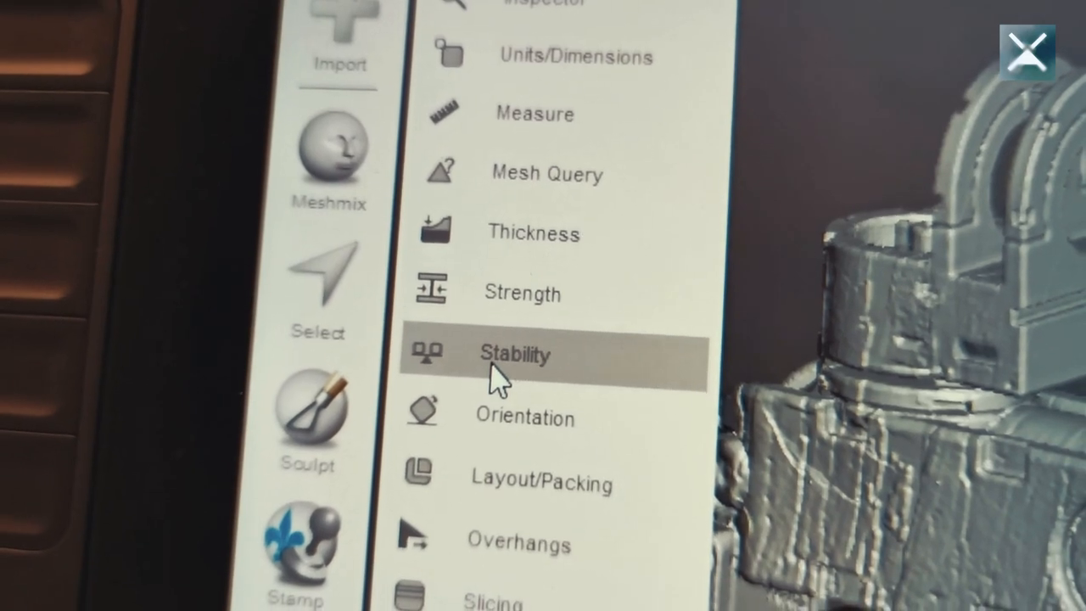
{"action": "left_click", "coordinate": [516, 355]}
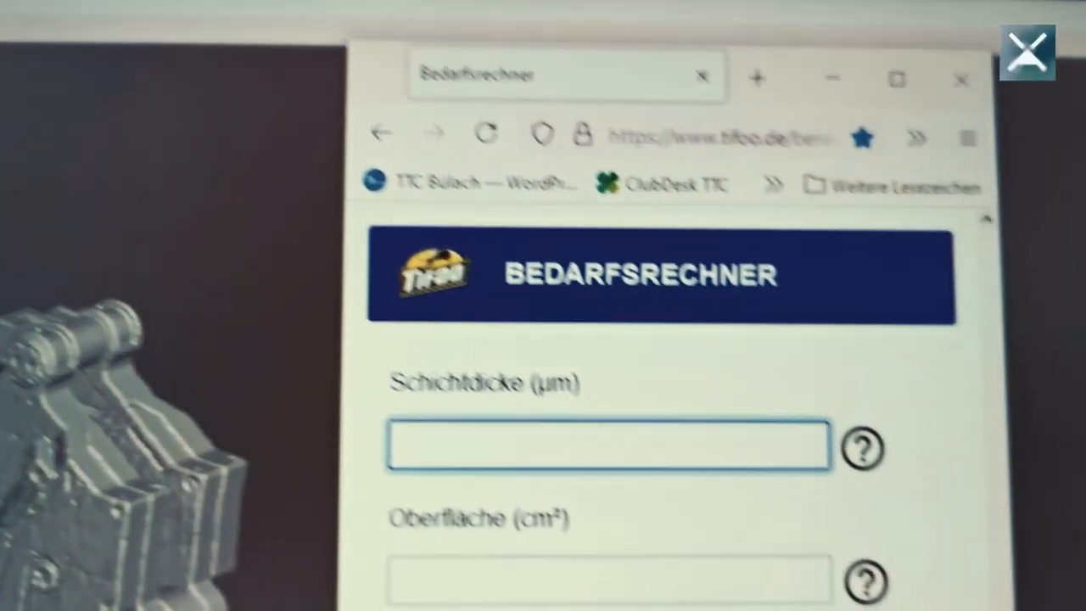
Enter 254 cm² surface area with Kupfer glanz electrolyte and view the 12700 mA, 270 min result.
{"action": "type", "text": "254"}
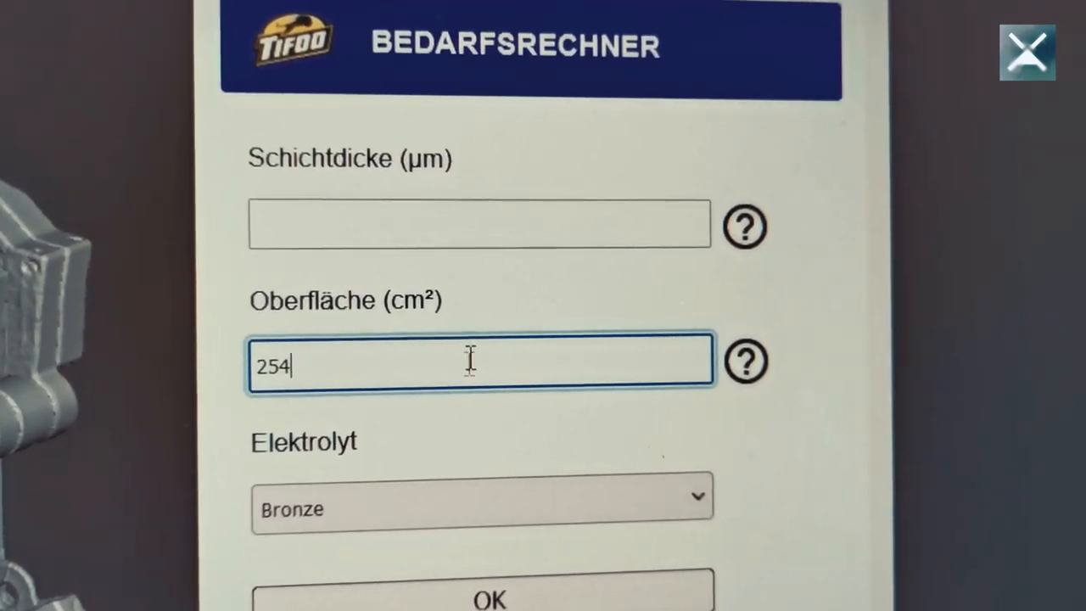
{"action": "left_click", "coordinate": [482, 496]}
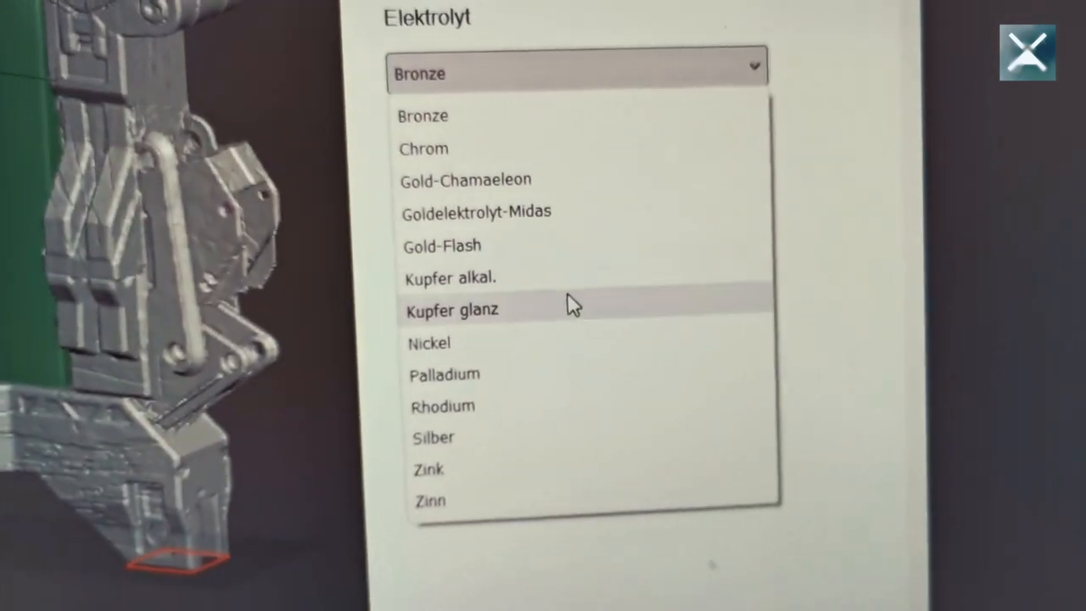
{"action": "left_click", "coordinate": [452, 309]}
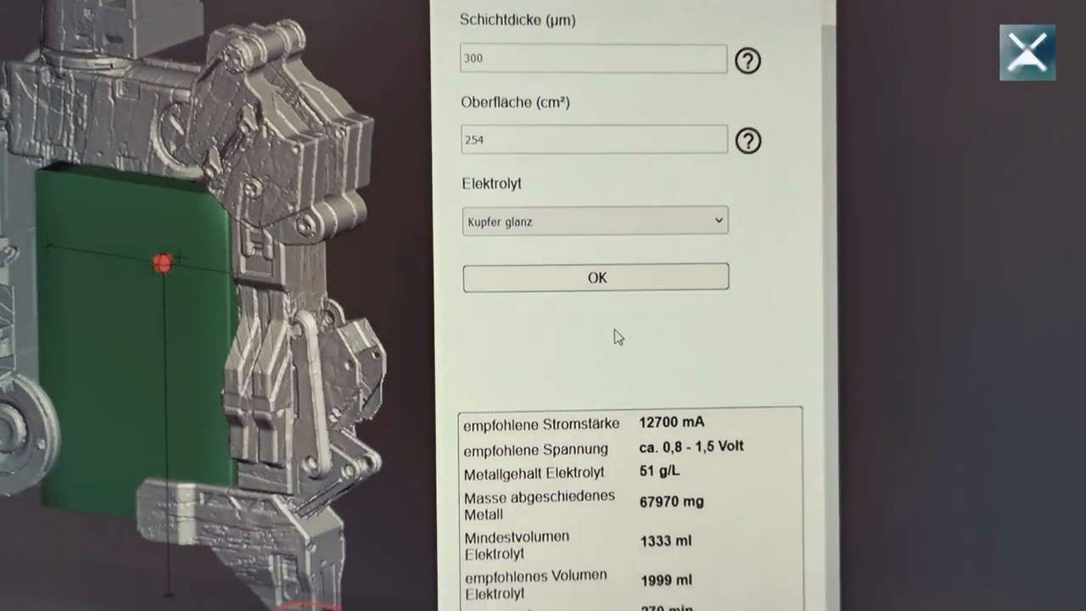
{"action": "scroll", "scroll_direction": "down", "scroll_amount": 3}
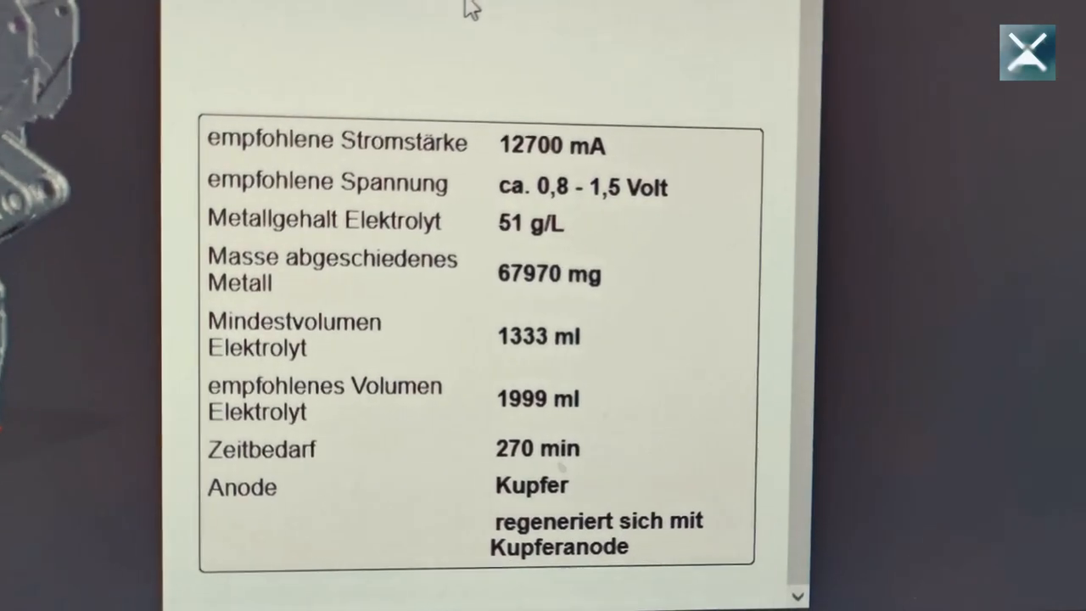